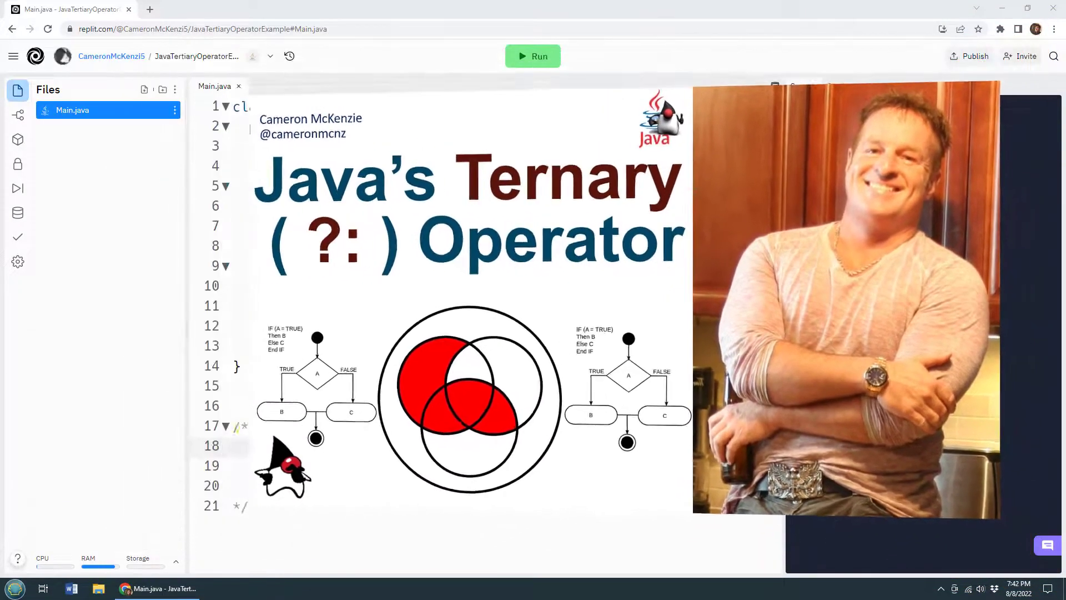
# Run Main.java so the console prints 'The random number is positive'
pyautogui.click(531, 56)
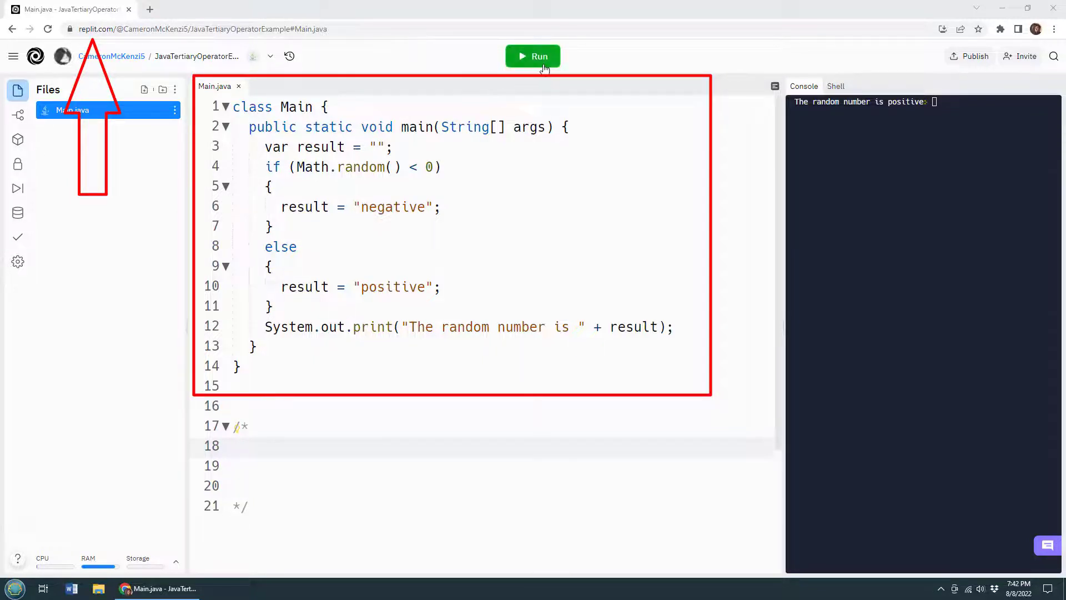
# Run the if-else program again and select lines 3-12 of main
pyautogui.click(531, 55)
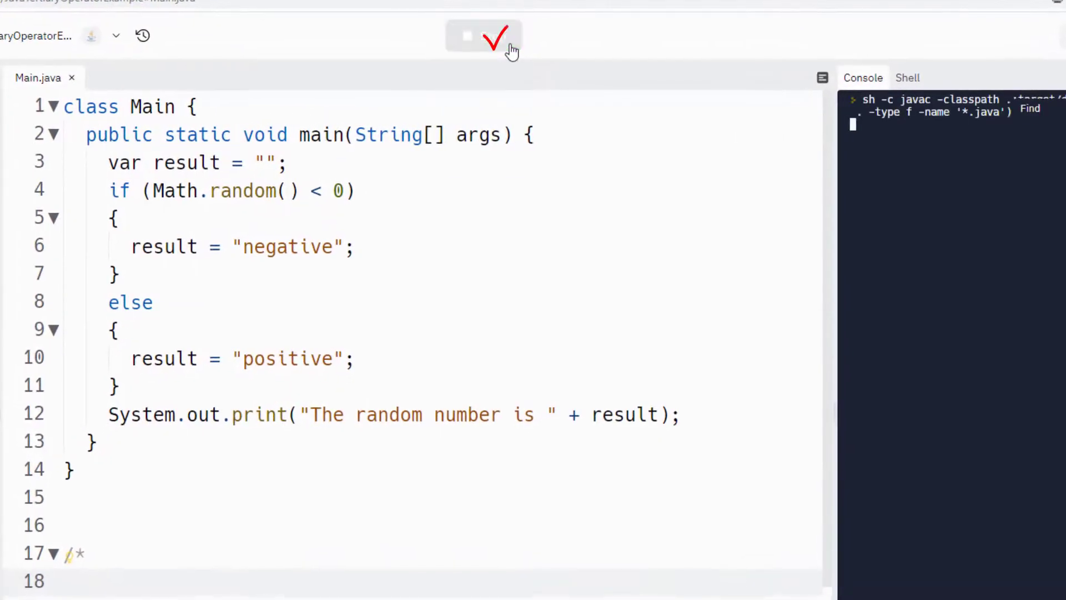
pyautogui.click(231, 190)
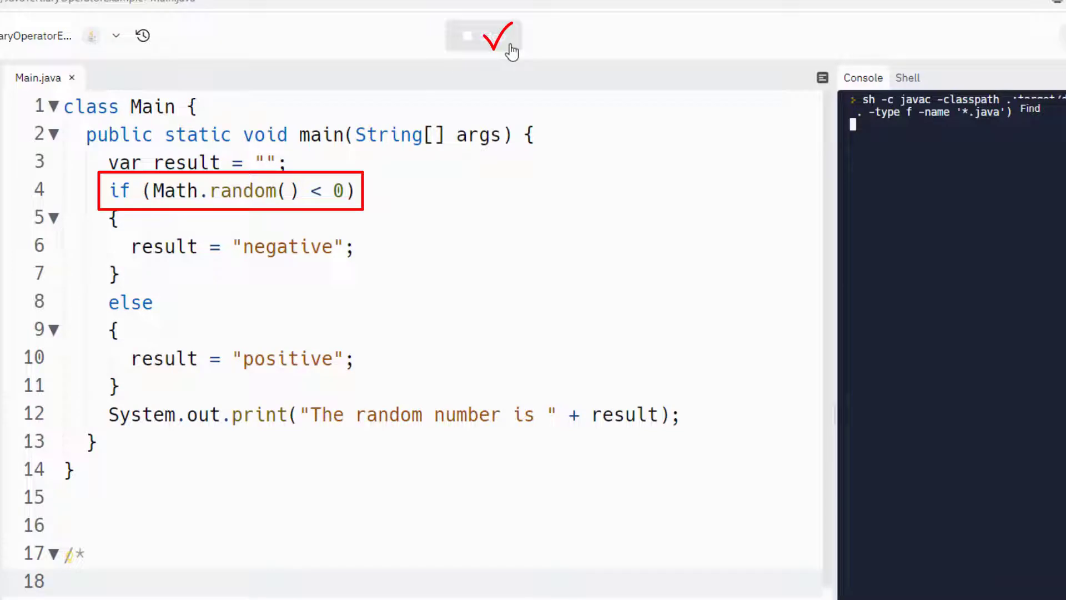
pyautogui.click(483, 36)
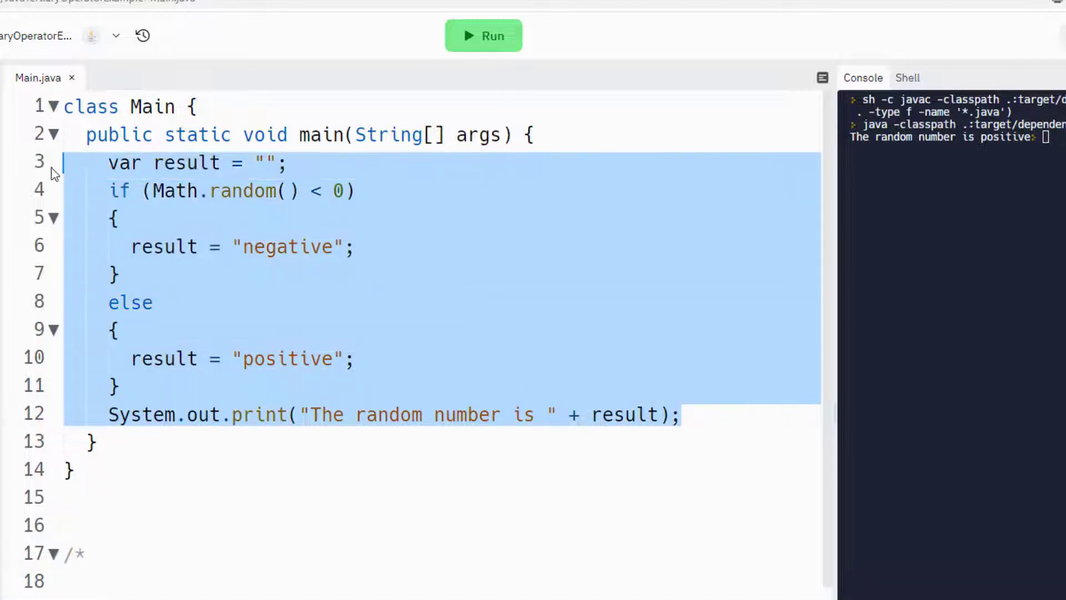
# Remove the if-else lines from main, leaving its body empty on line 3
pyautogui.press('Delete')
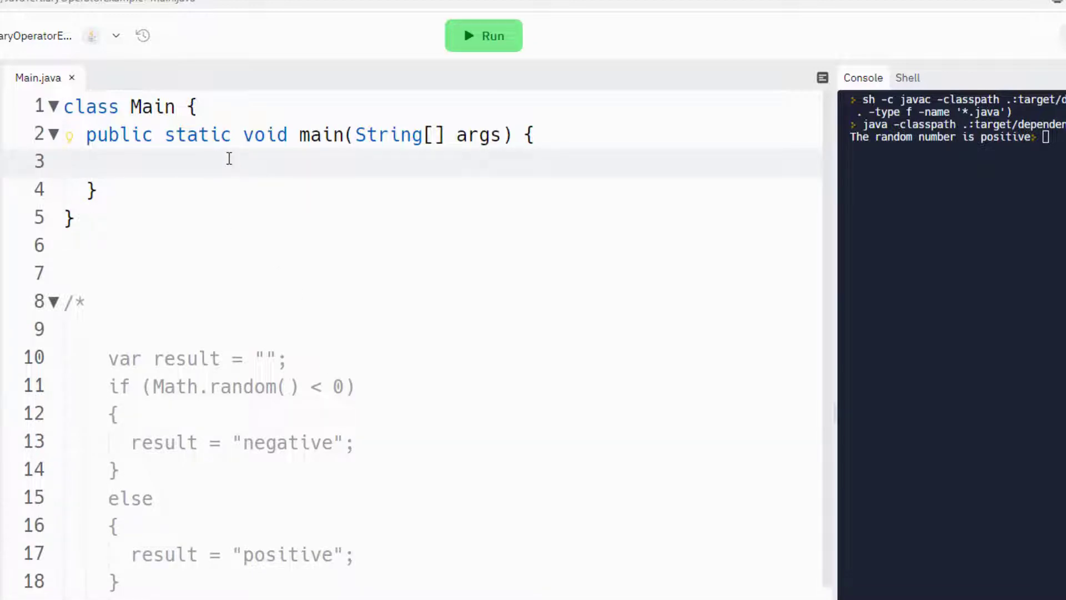
pyautogui.click(81, 160)
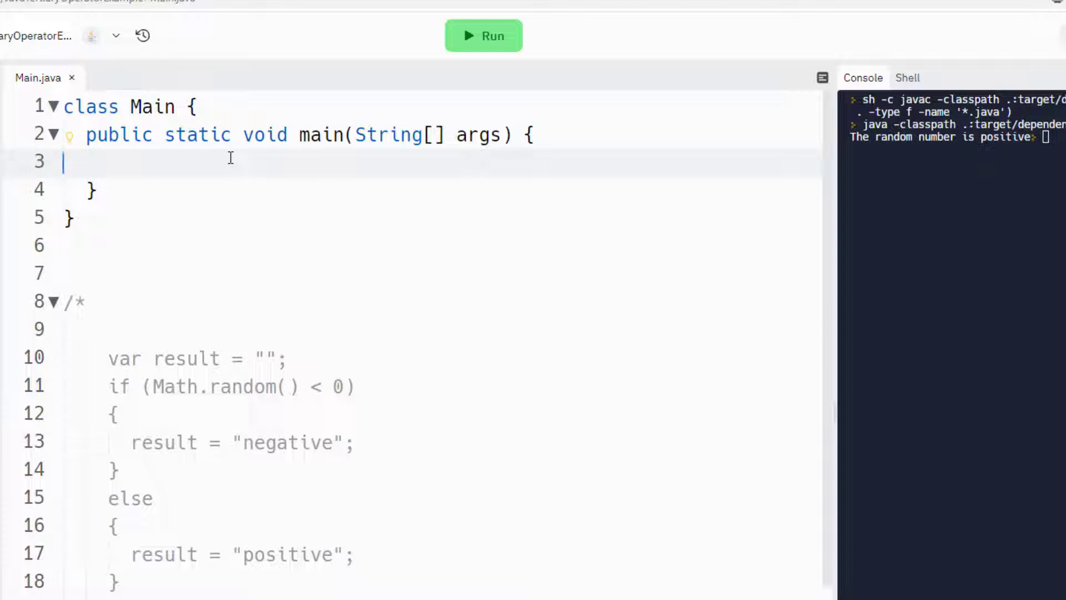
# Write var result = (Math.random() < 0 ) on line 3 as the ternary condition
pyautogui.write('va')
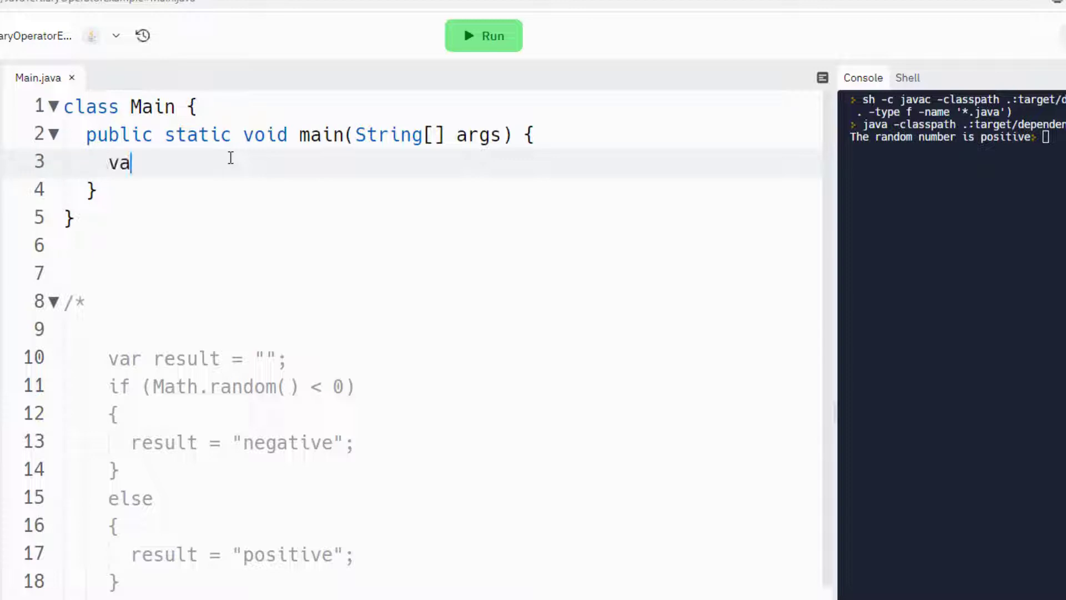
pyautogui.write('r result =')
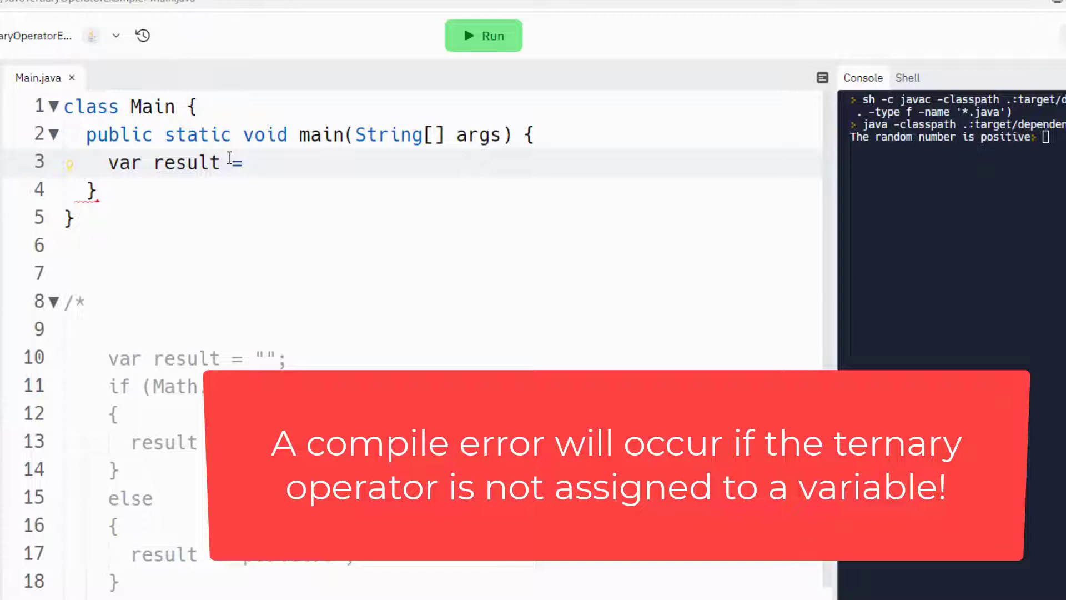
pyautogui.click(252, 162)
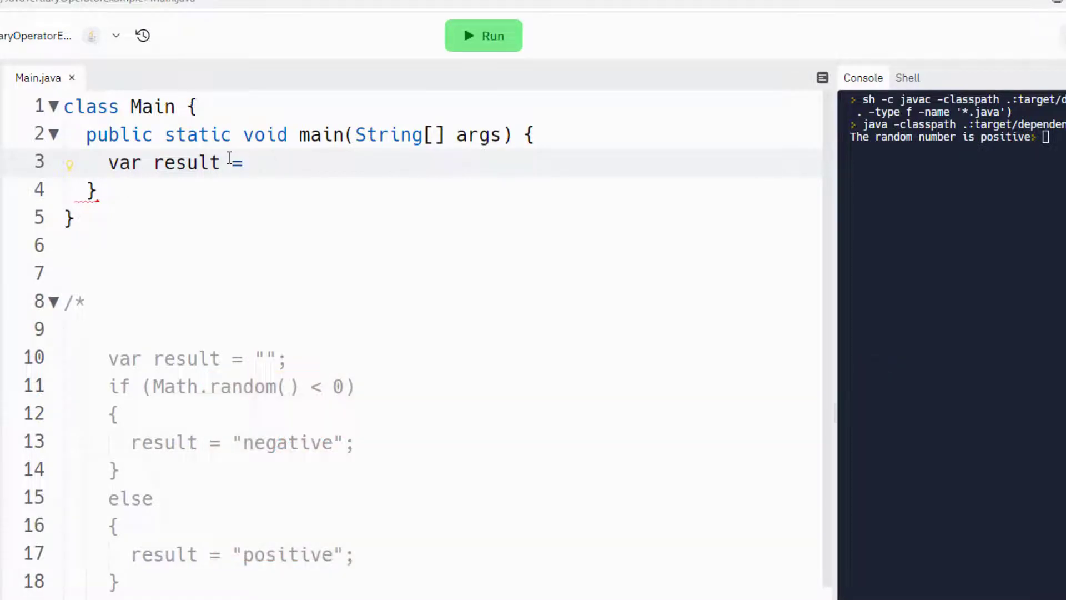
pyautogui.write('= ()')
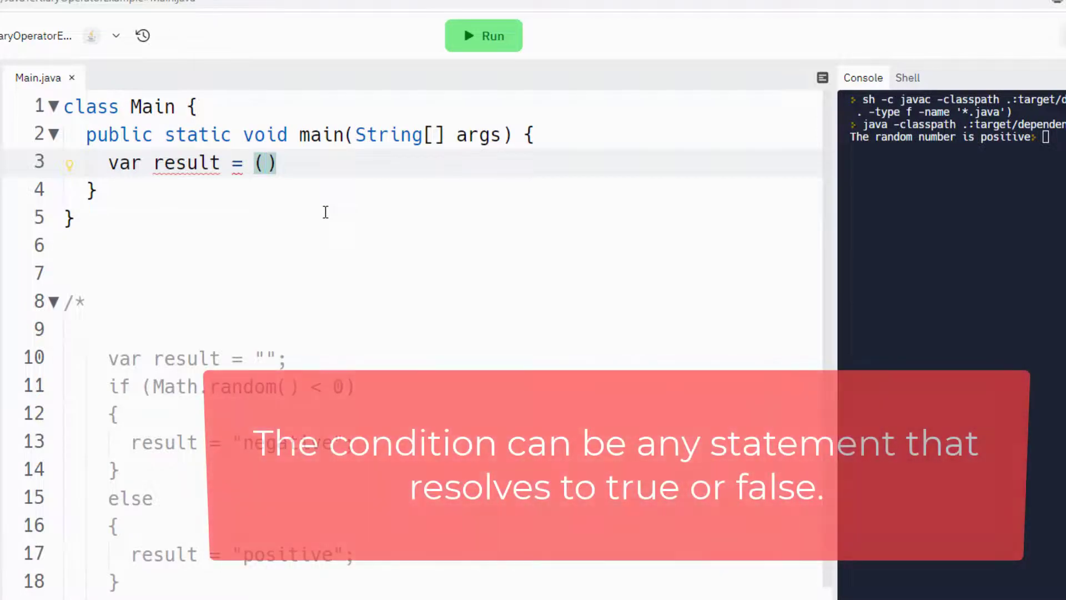
pyautogui.write('M')
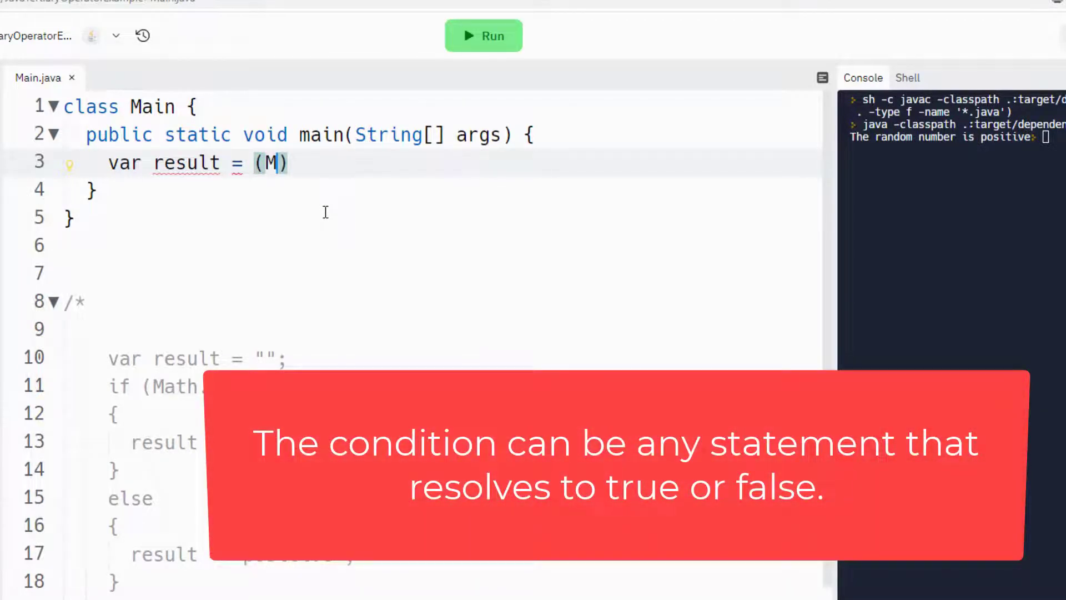
pyautogui.write('ath.random(')
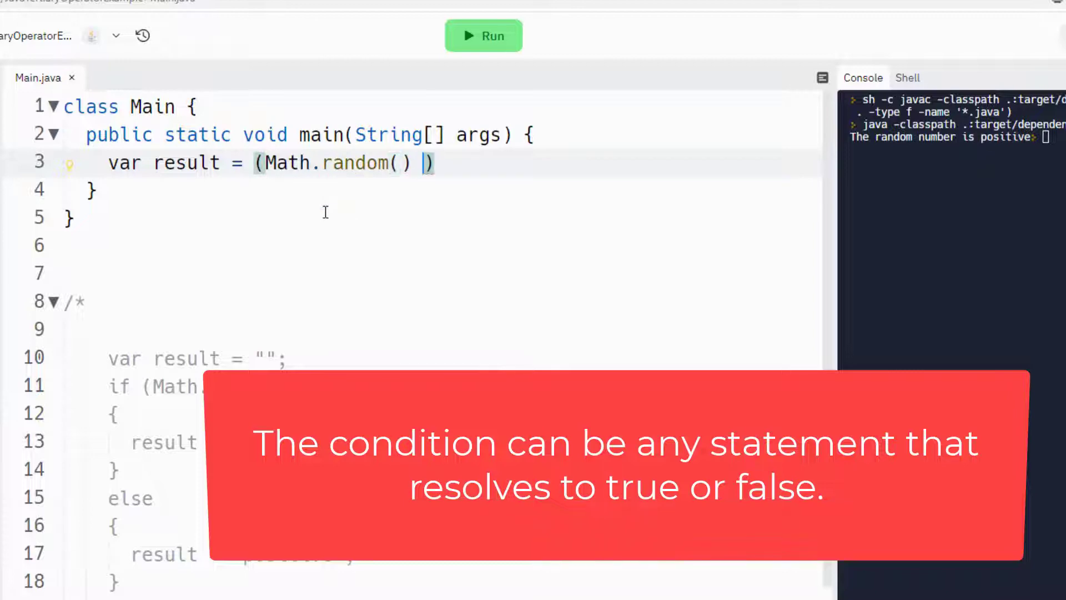
pyautogui.write('< 0')
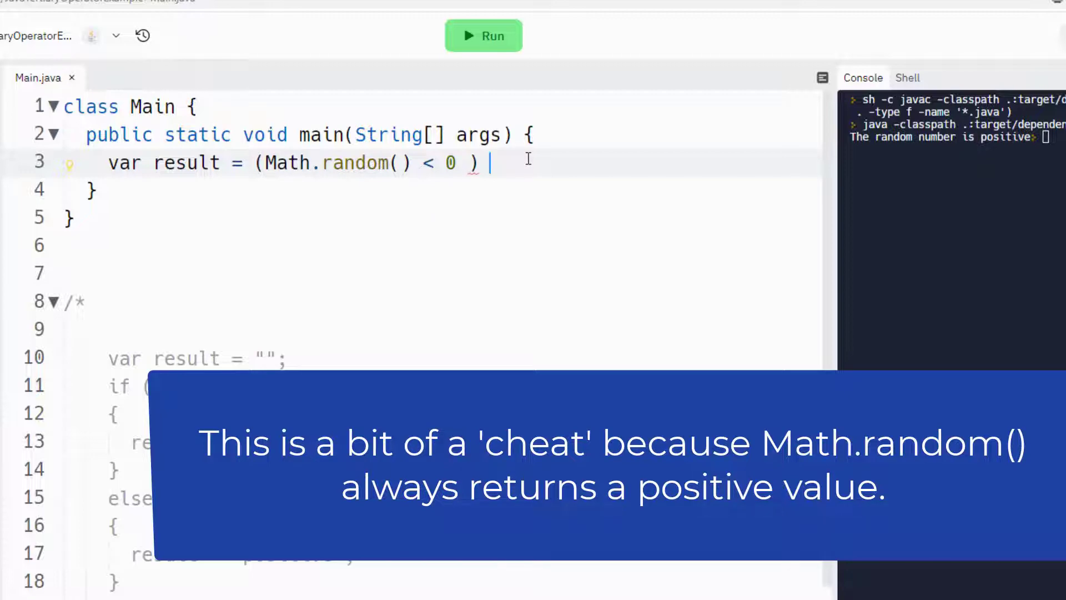
# Add the ternary branches ? "negative" : "positive" after the condition
pyautogui.write('?')
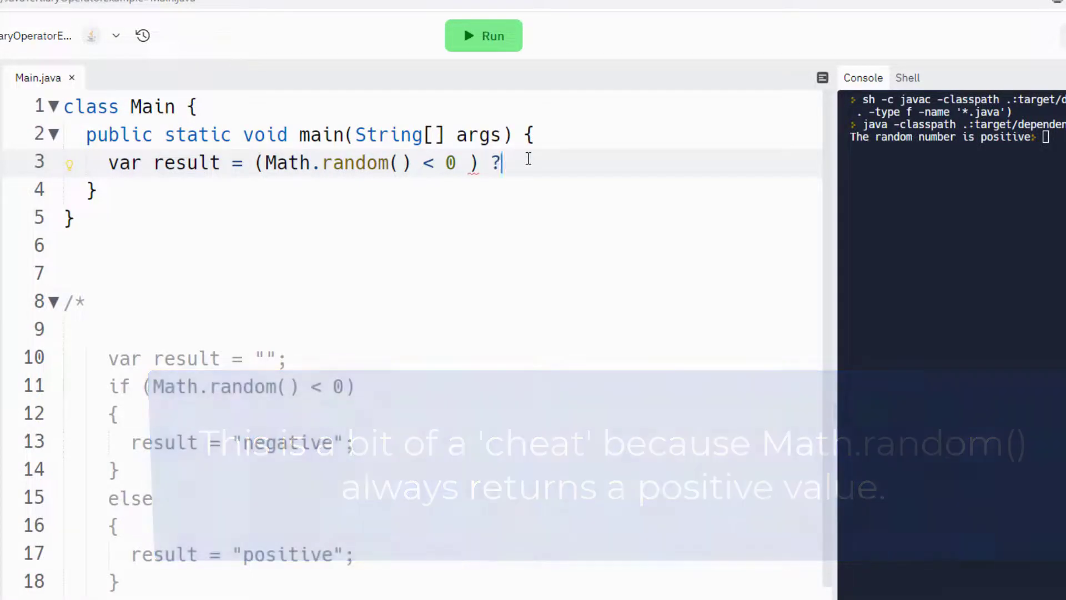
pyautogui.write('"')
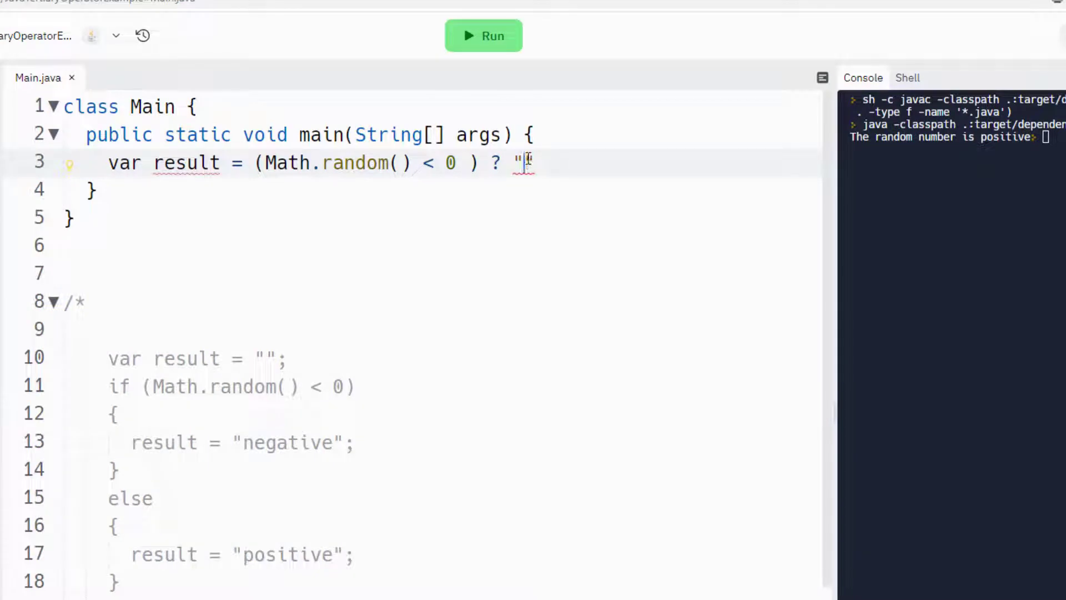
pyautogui.write('nega')
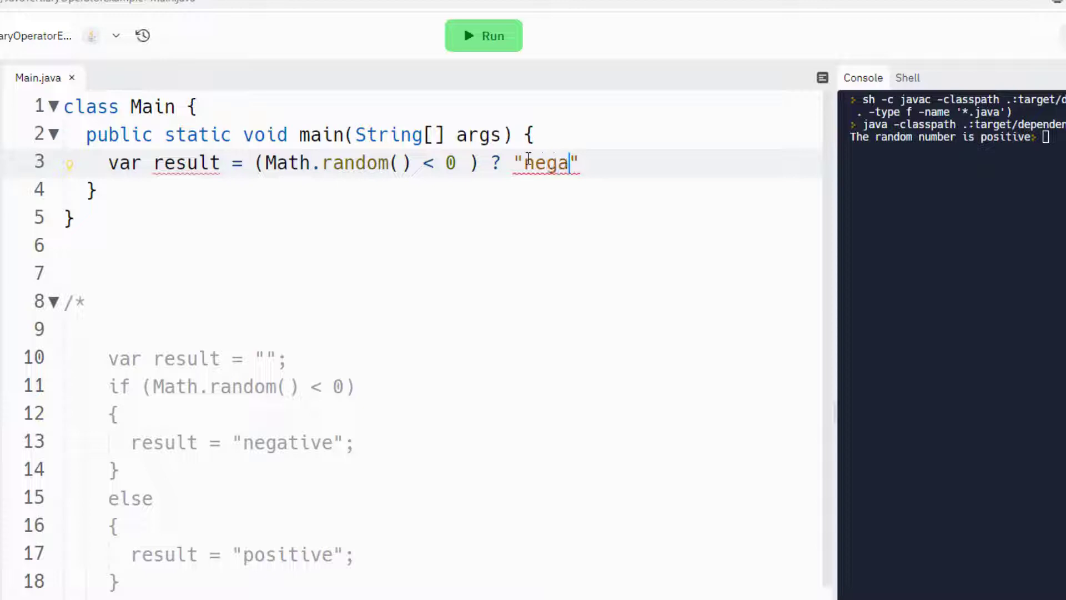
pyautogui.write('tive')
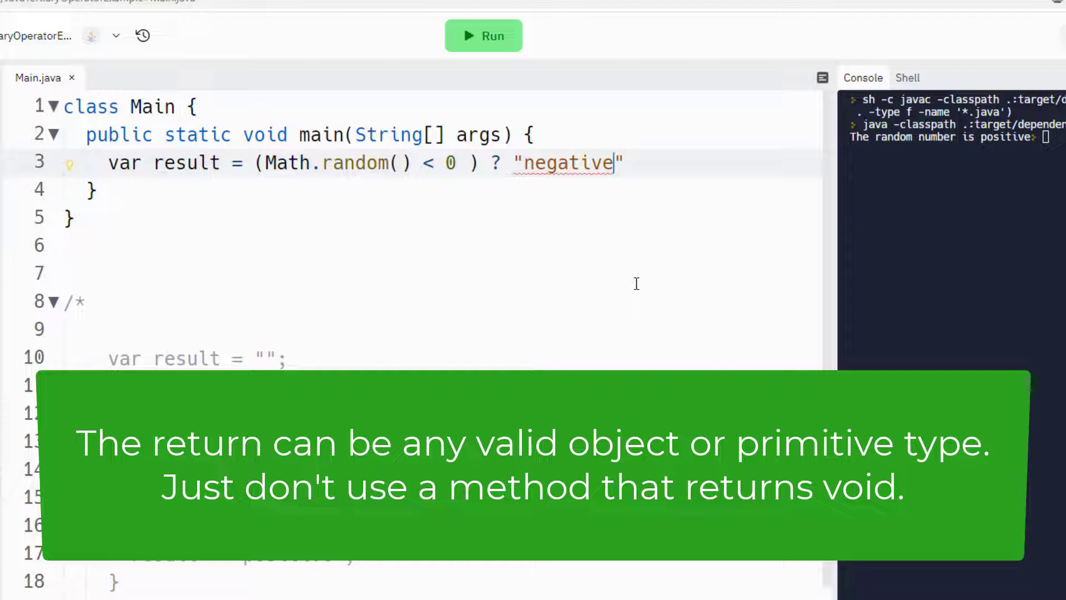
pyautogui.moveTo(655, 169)
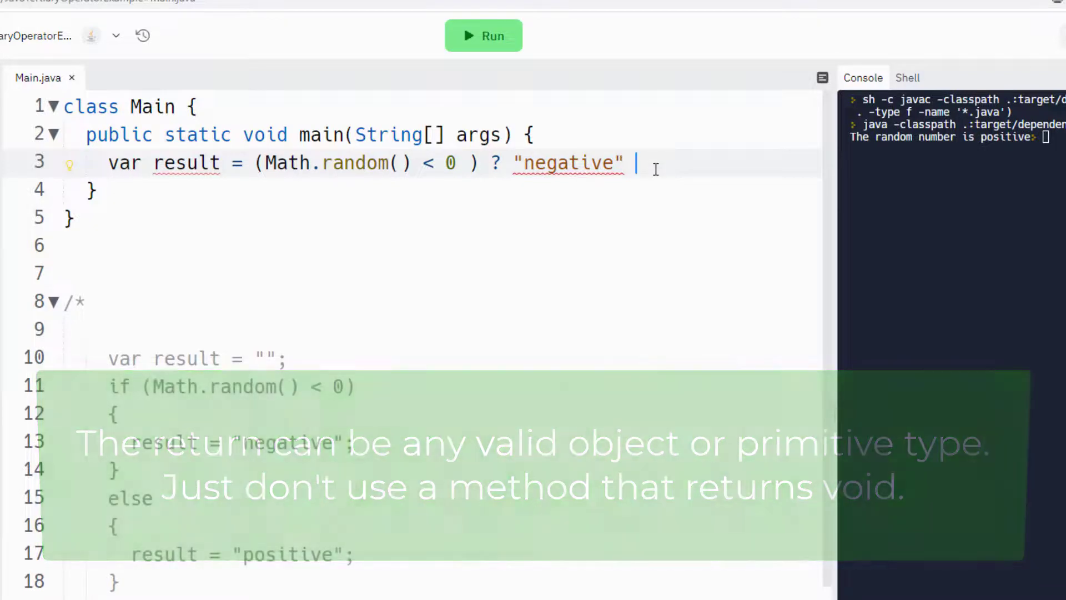
pyautogui.write(': ""')
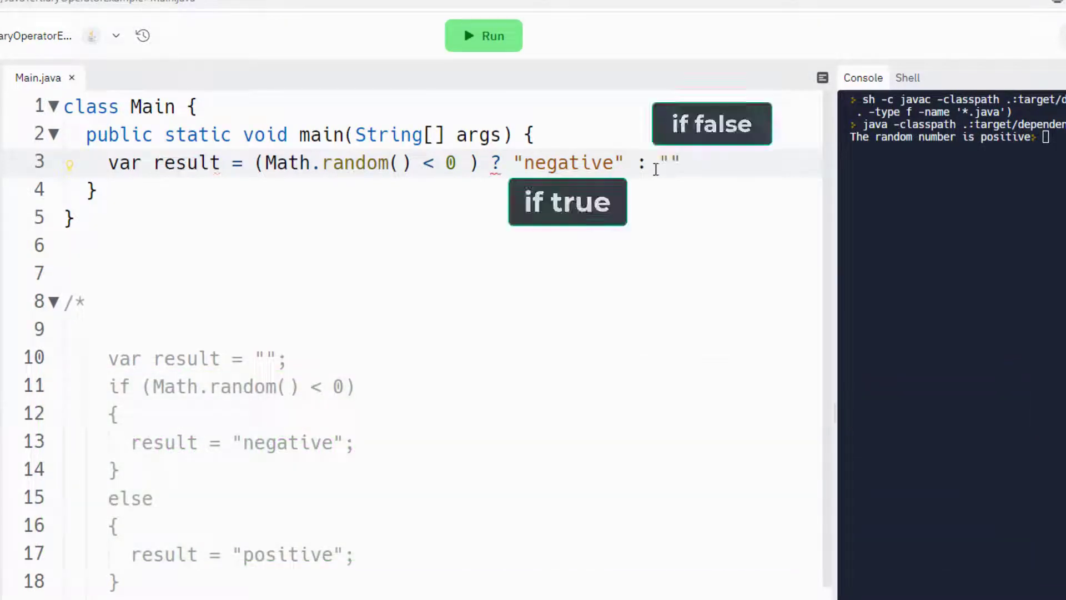
pyautogui.write('posi')
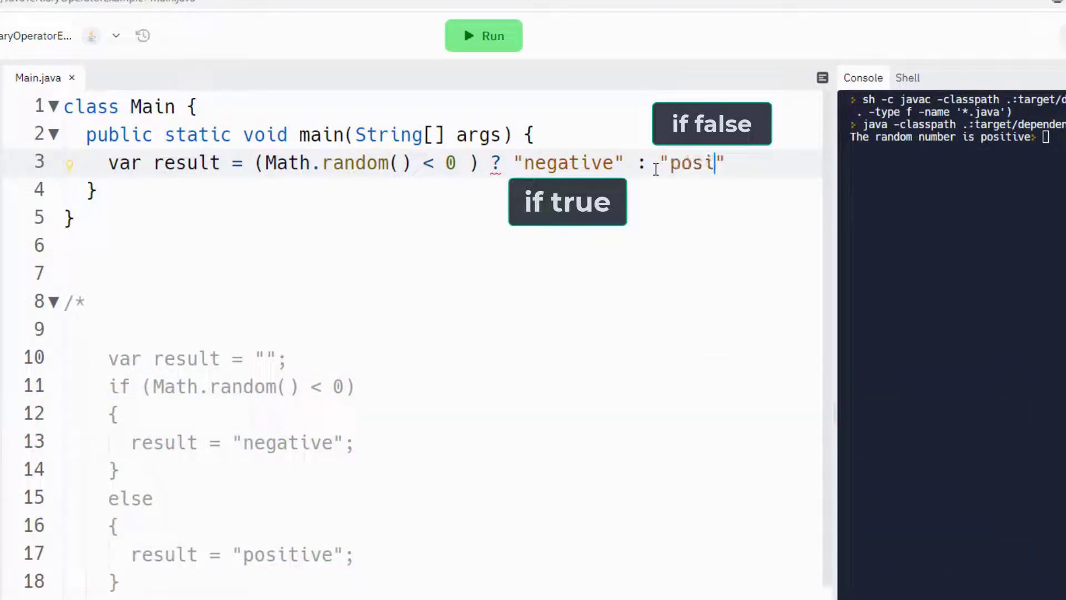
pyautogui.write('tive')
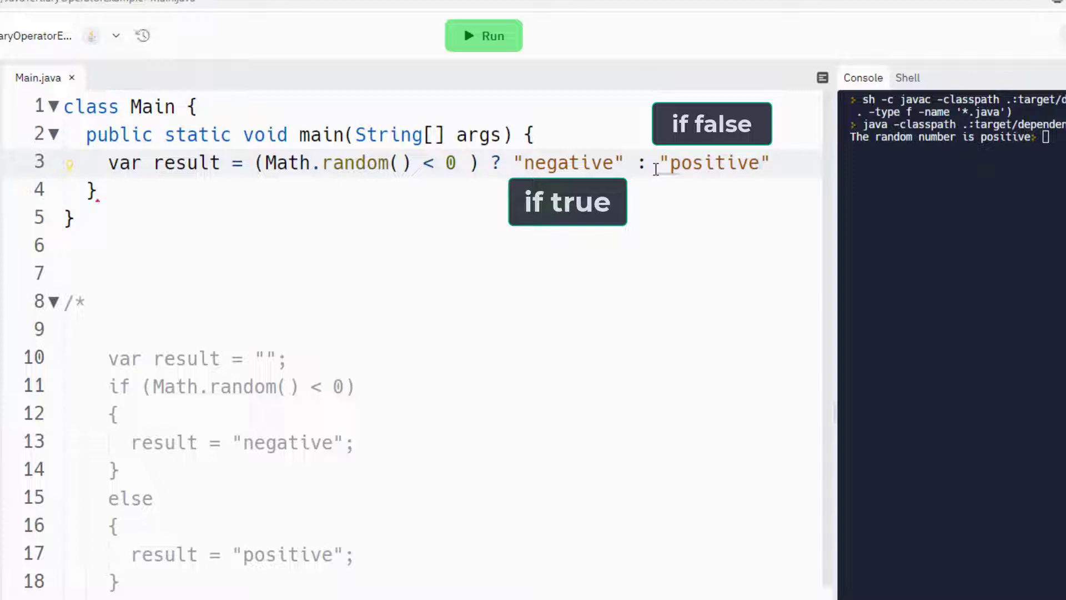
# End line 3 with a semicolon to complete the ternary assignment
pyautogui.click(769, 163)
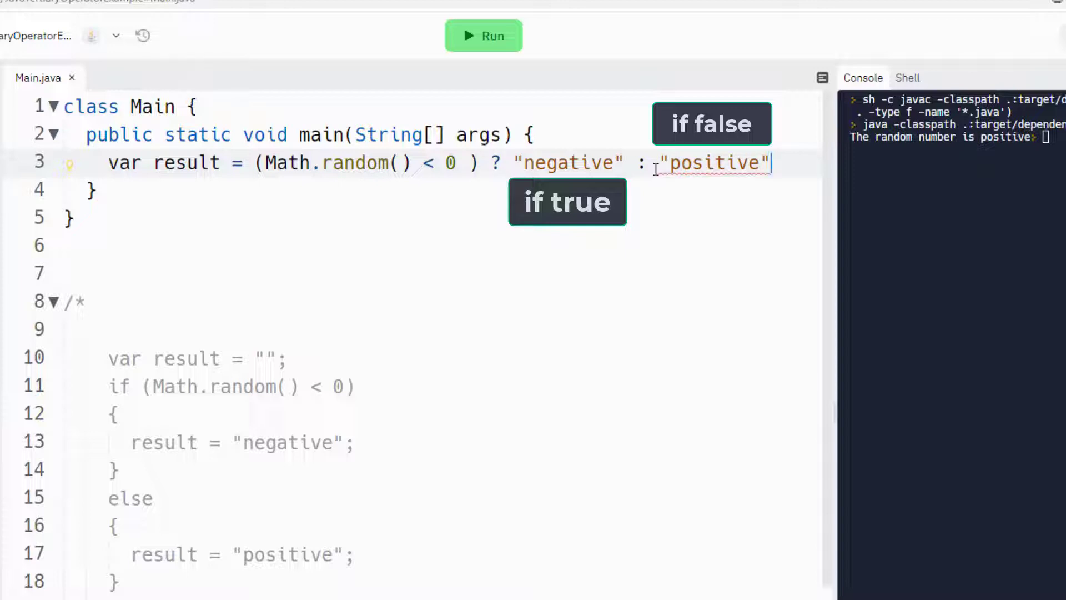
pyautogui.write(';')
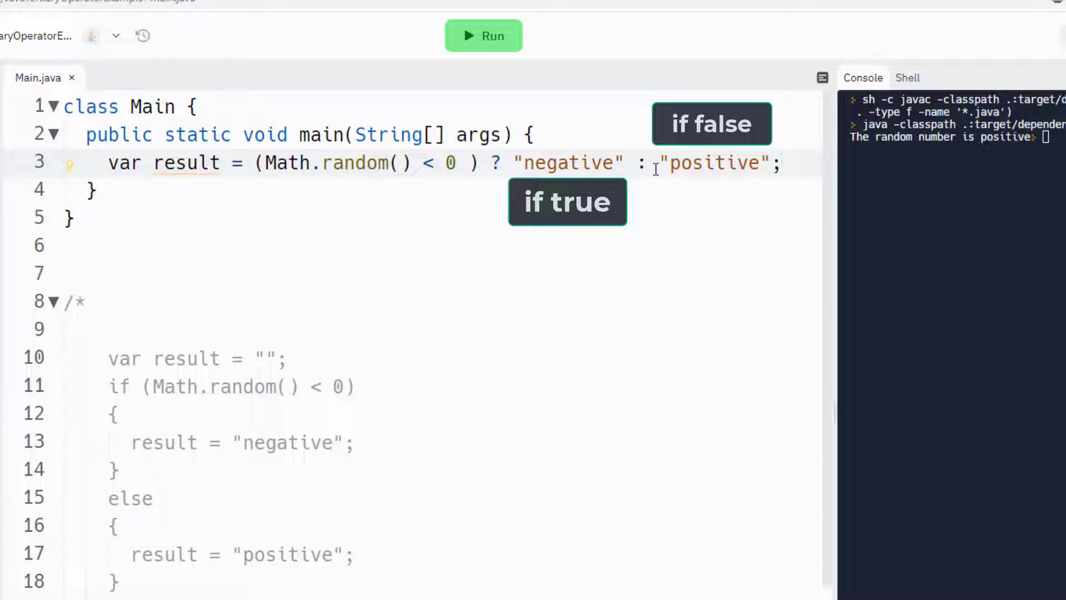
pyautogui.click(782, 162)
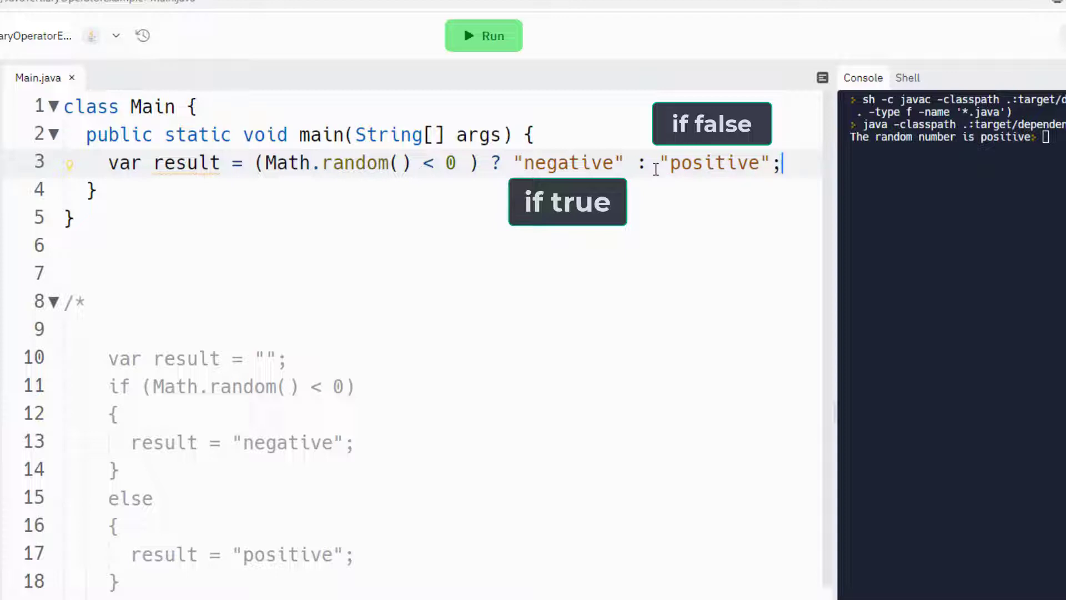
# Write line 4: System.out.println("The random number is " + result);
pyautogui.write('Sy')
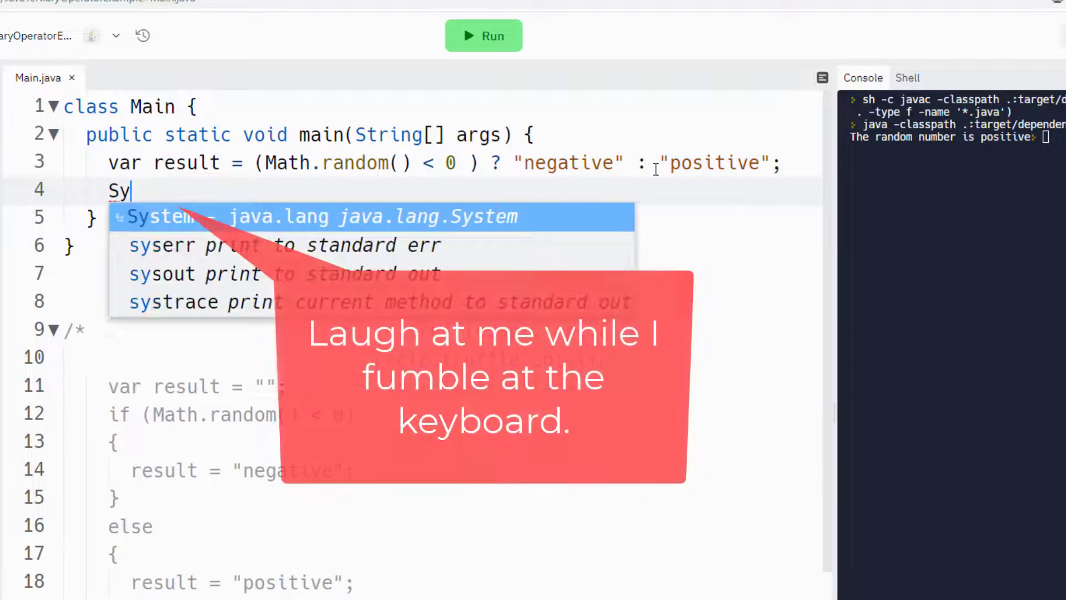
pyautogui.write('stem.ou.')
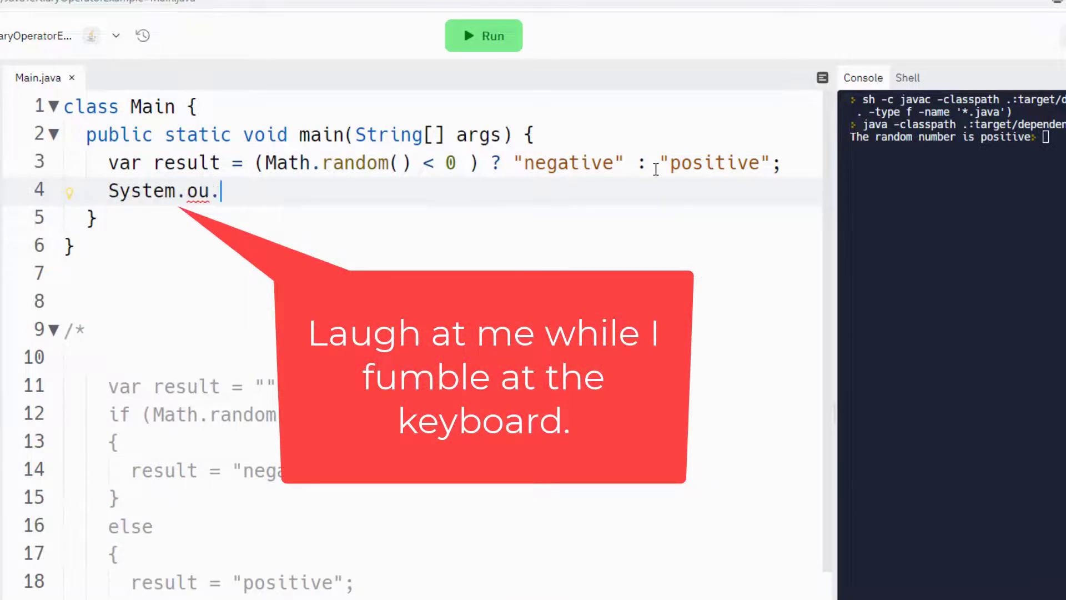
pyautogui.write('t')
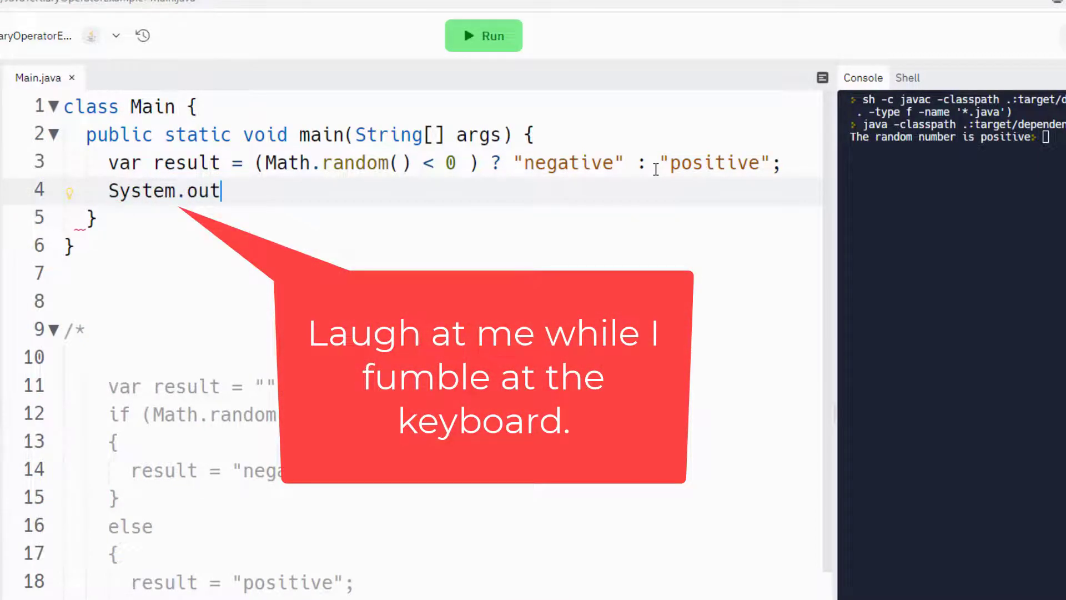
pyautogui.write('.println()')
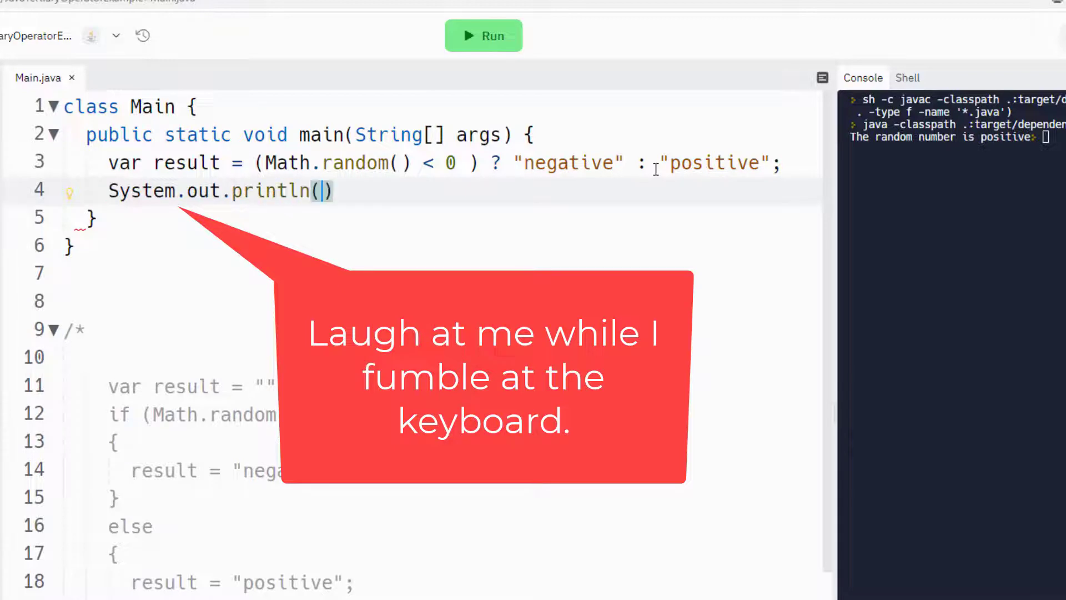
pyautogui.write('The ra"')
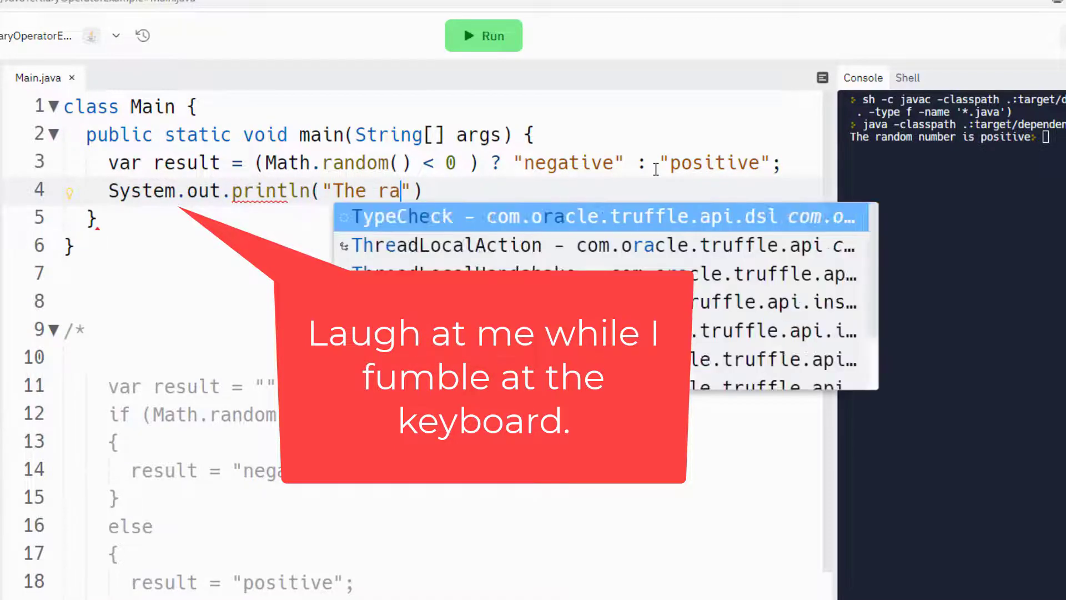
pyautogui.write('ndom number is')
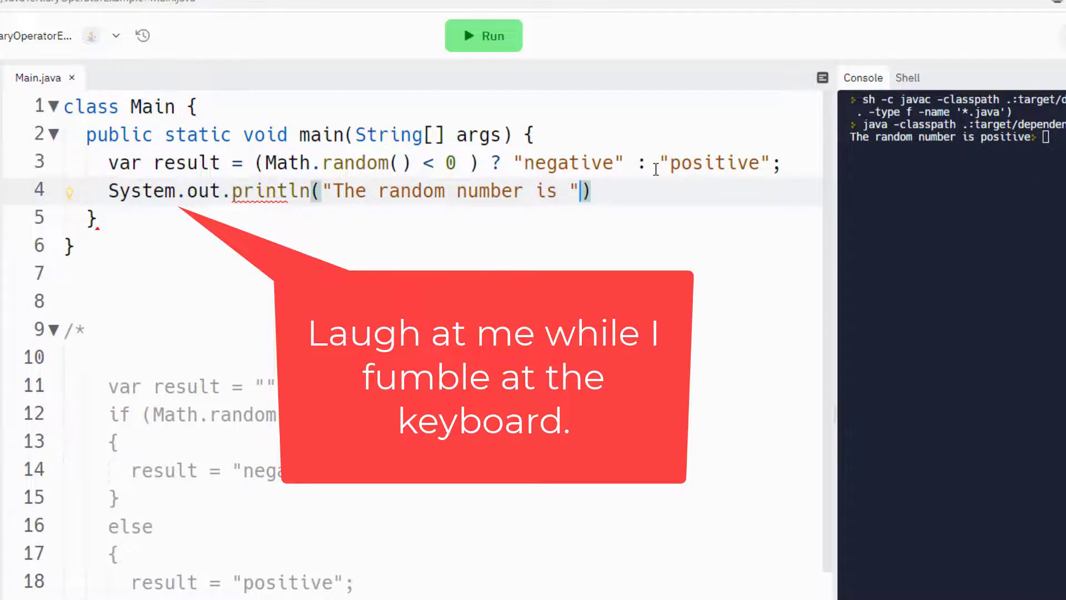
pyautogui.write('+')
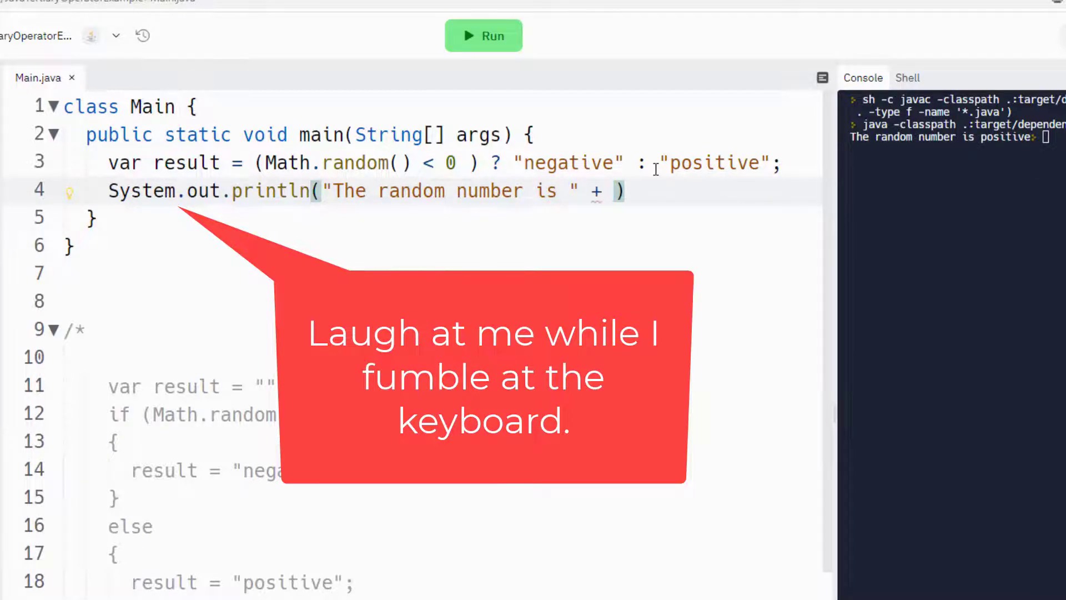
pyautogui.write('result);')
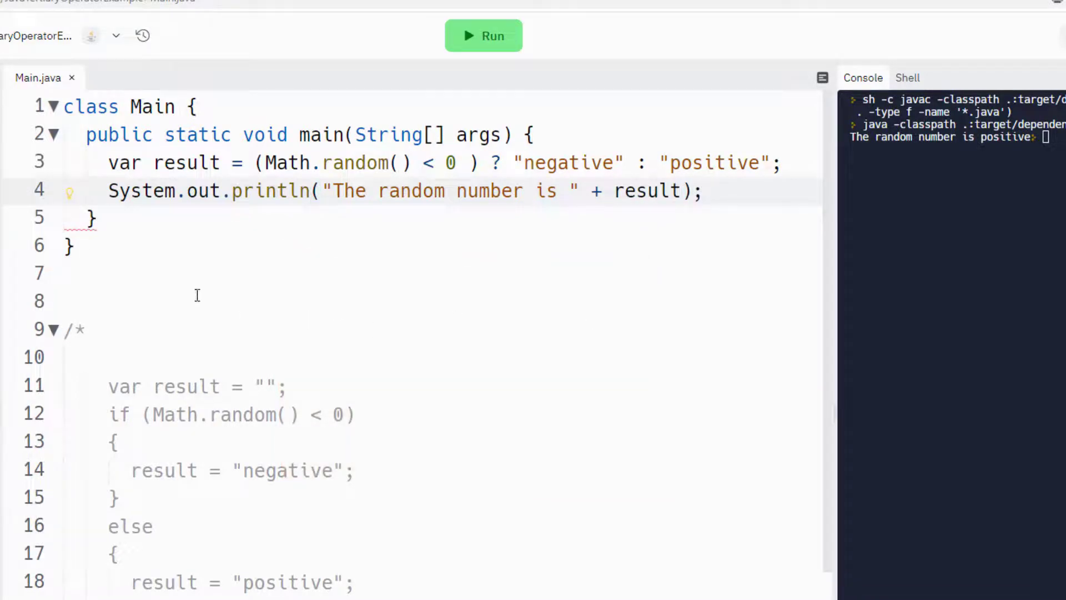
pyautogui.click(200, 301)
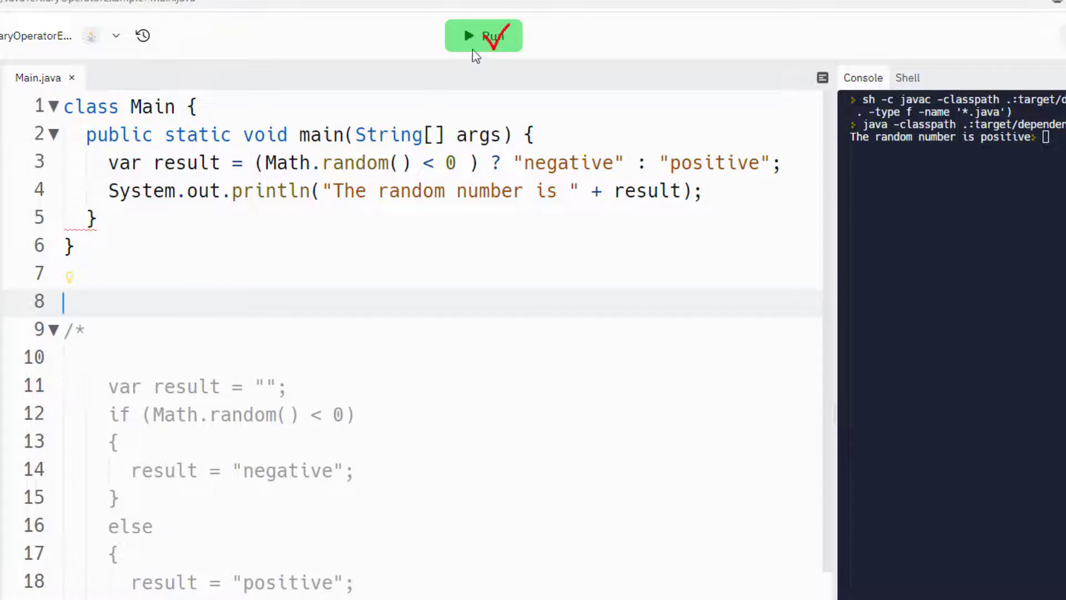
# Run the ternary version, printing 'The random number is positive'
pyautogui.click(483, 36)
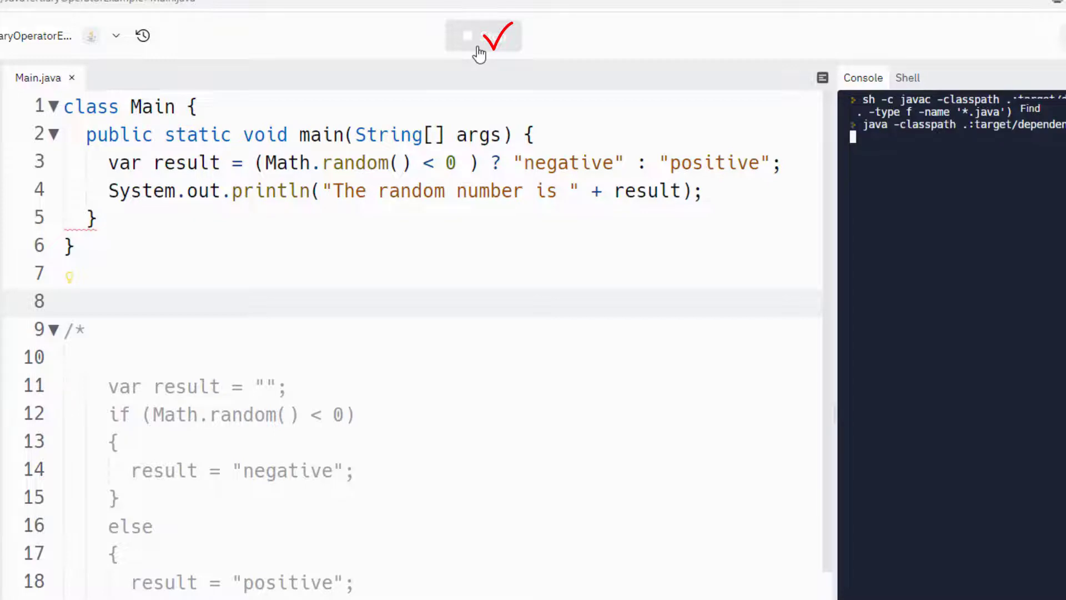
pyautogui.click(483, 35)
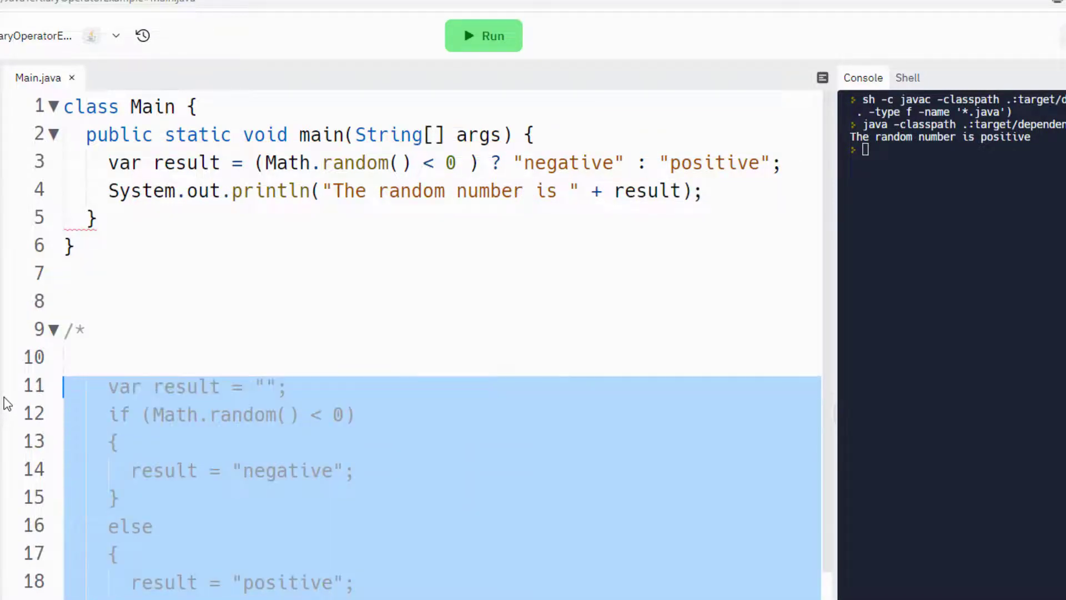
pyautogui.click(707, 190)
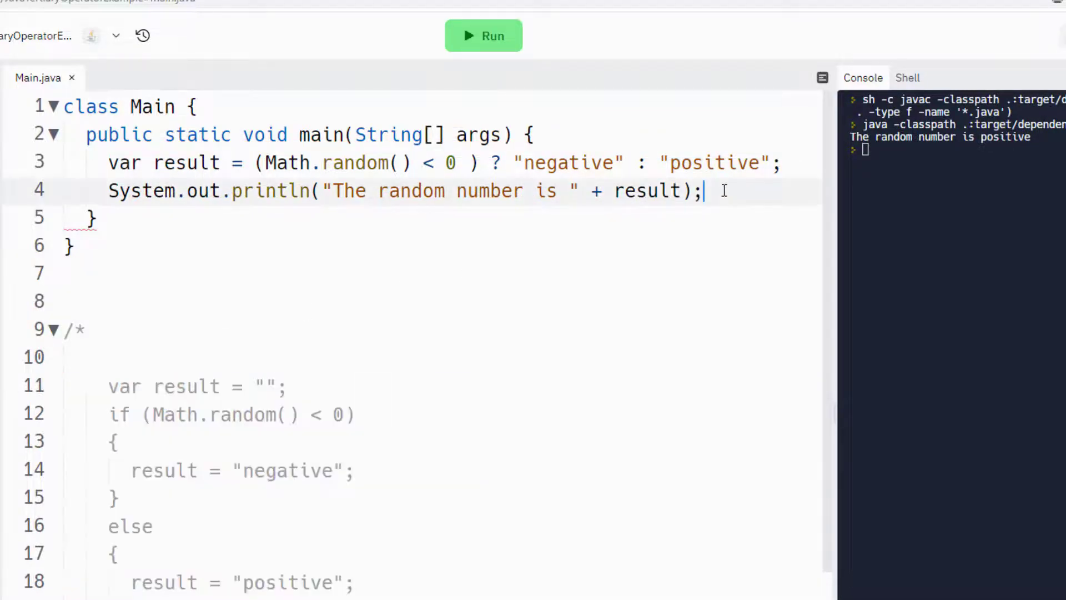